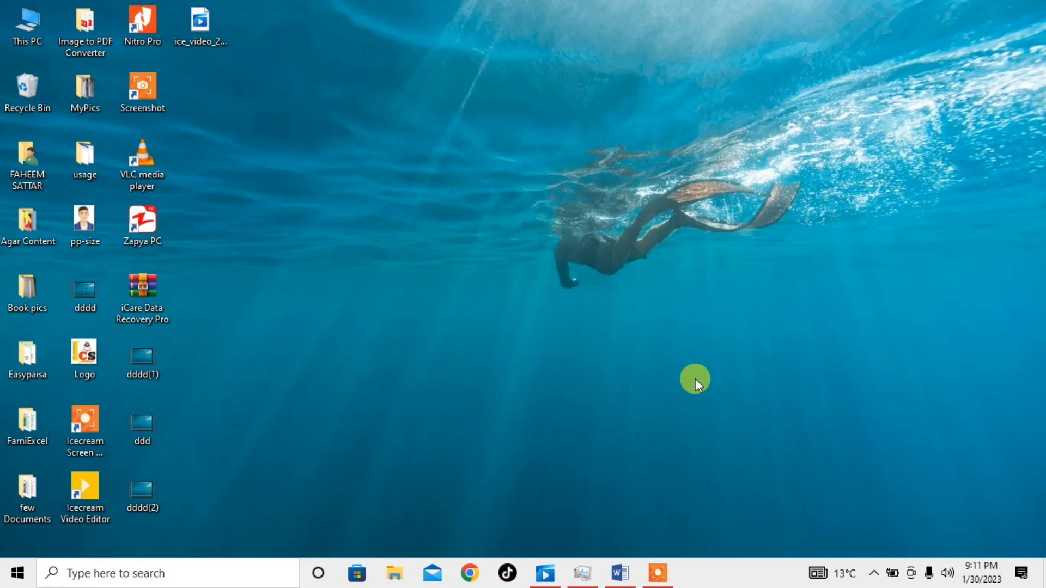
mouse_move(612, 569)
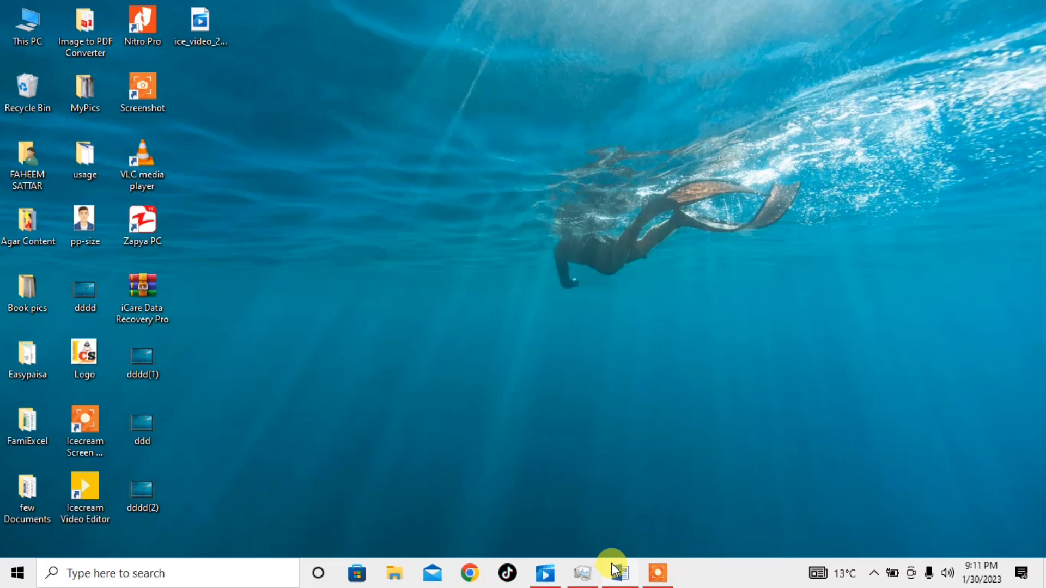
Step: Bring up the Windows security options screen (Lock, Switch user, Sign out, Task Manager) with Ctrl+Alt+Delete
click(618, 573)
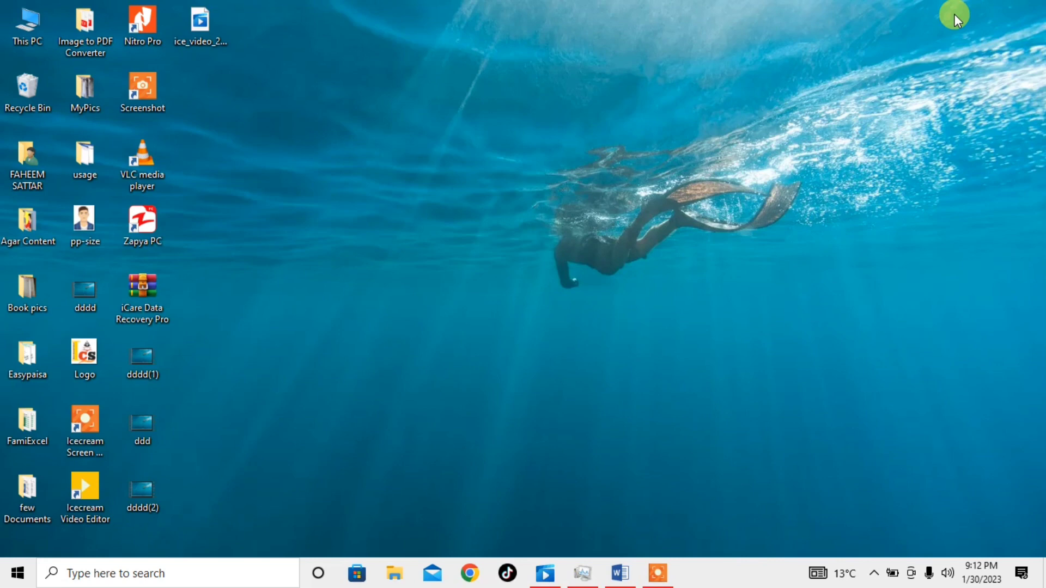
key(Ctrl+Alt+Delete)
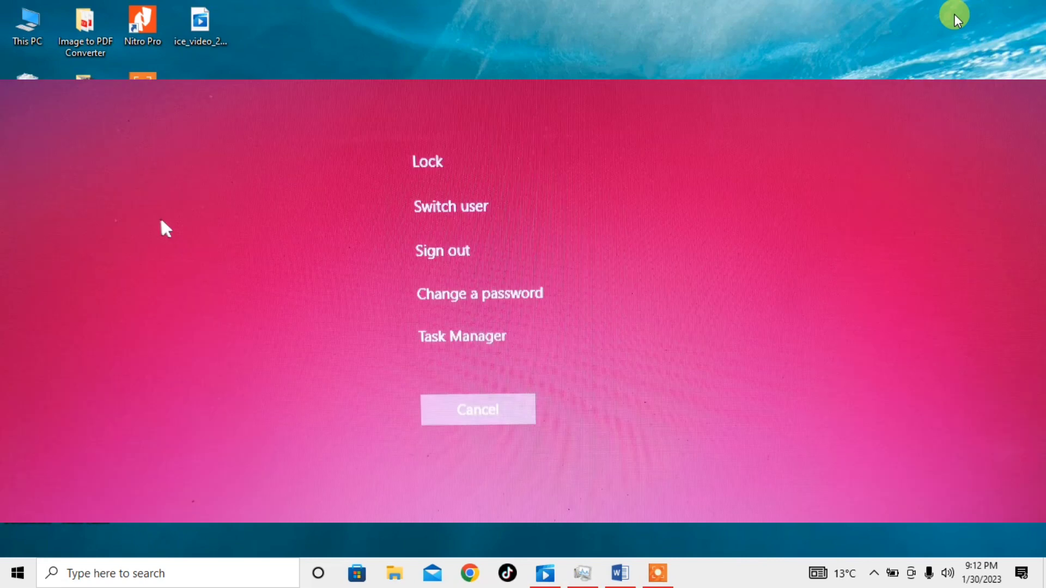